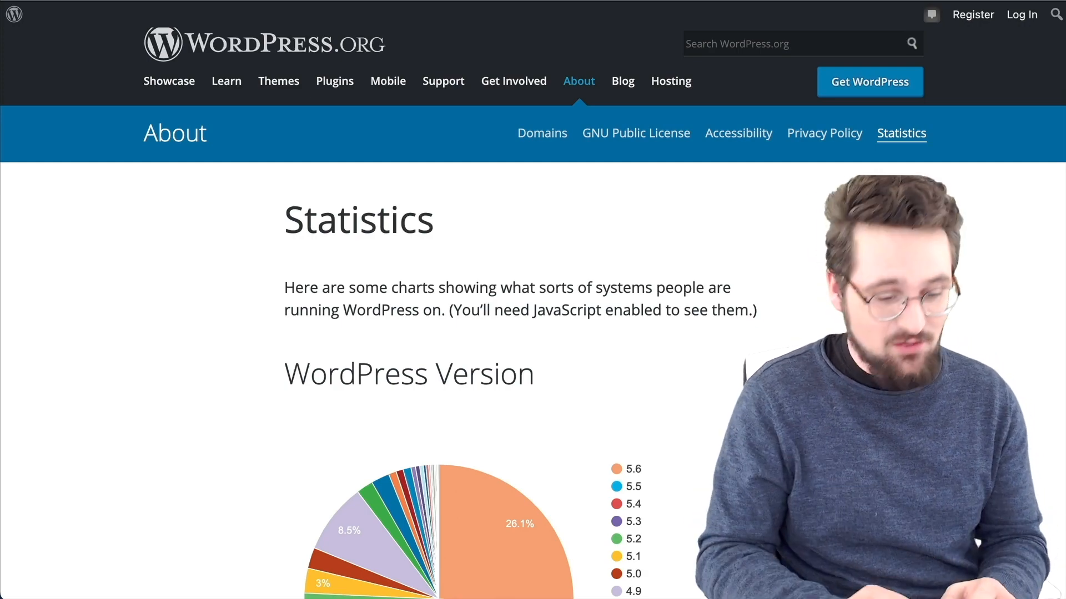
# Scroll down through the iThemes Security dashboard and its recommended modules list.
pyautogui.scroll(-3)
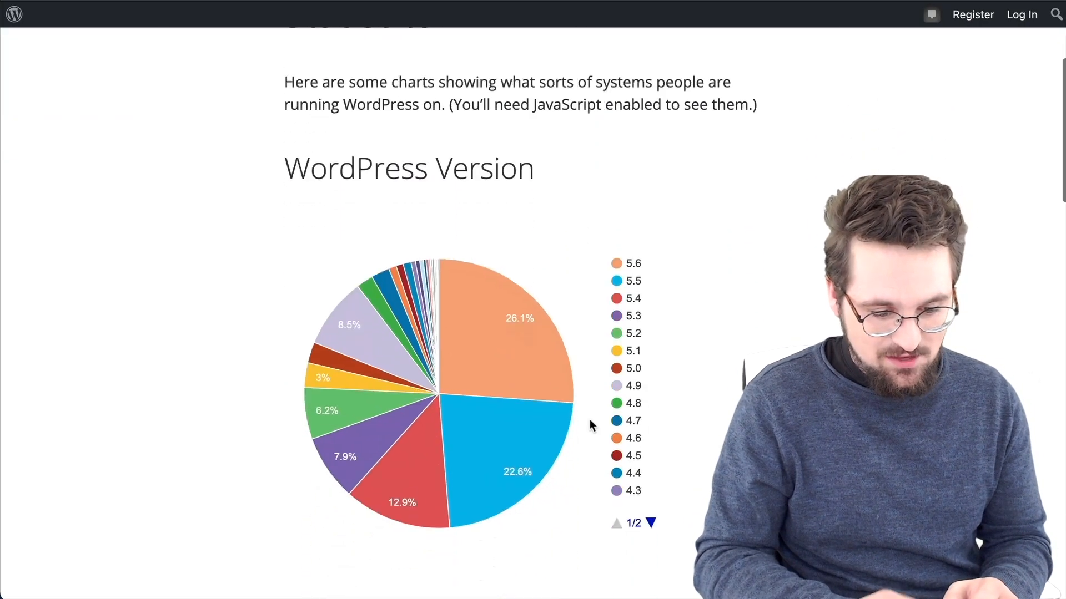
pyautogui.scroll(-3)
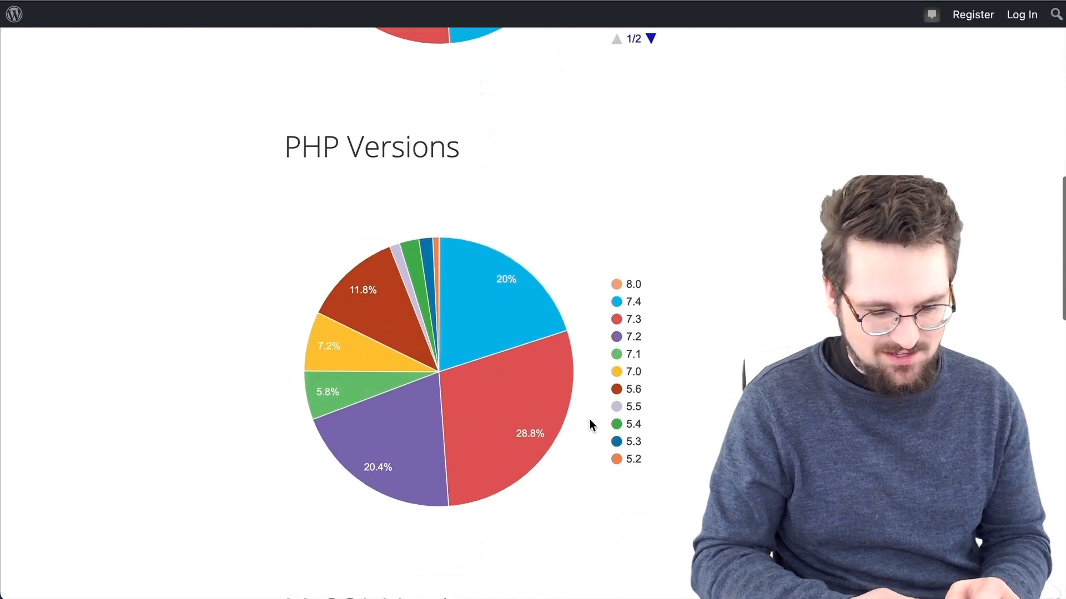
pyautogui.moveTo(349, 415)
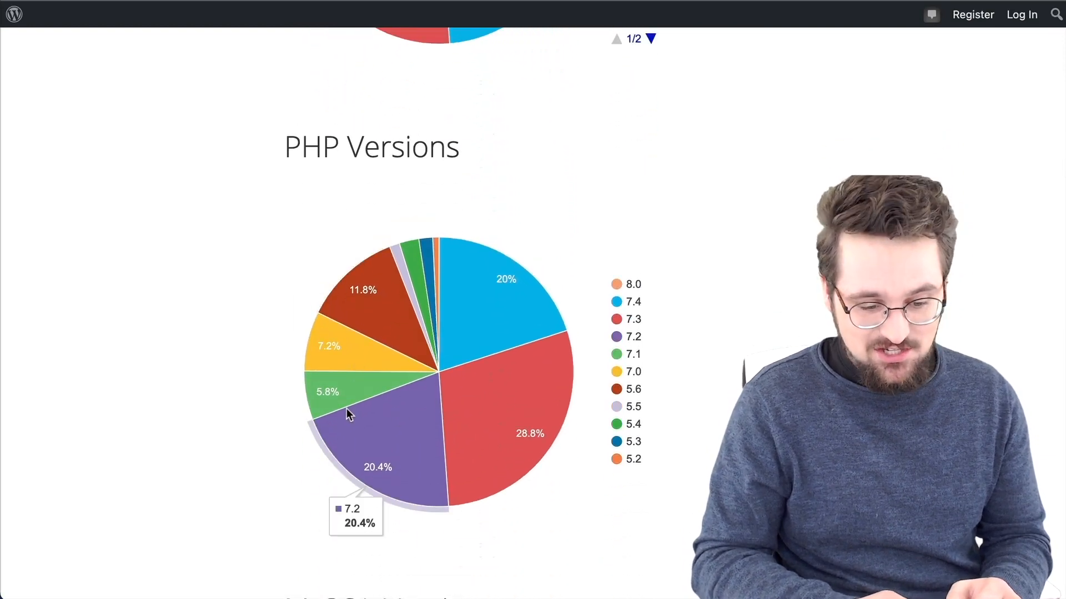
pyautogui.moveTo(381, 377)
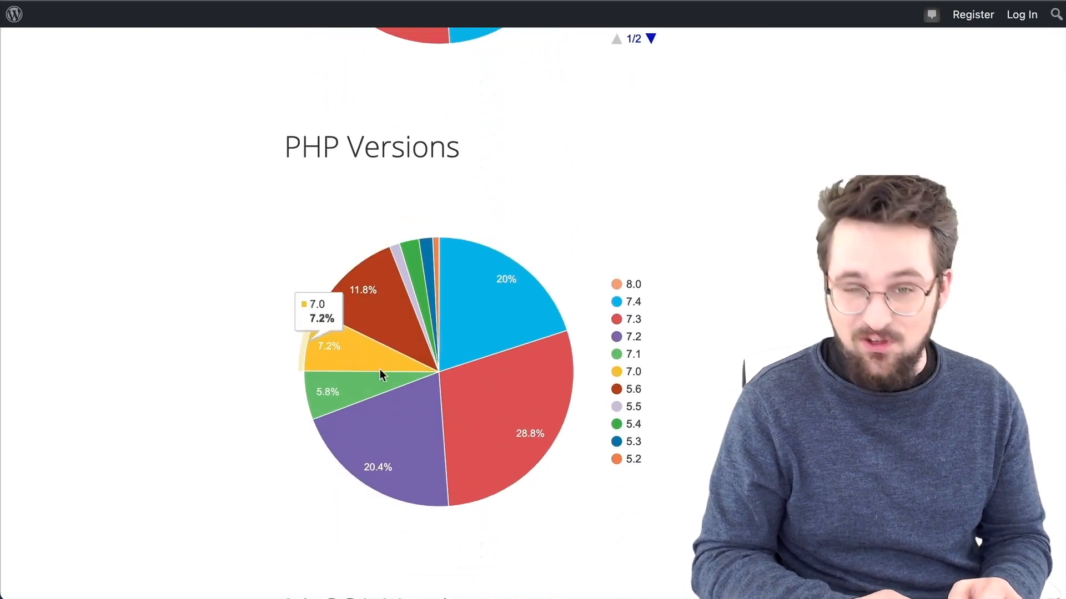
pyautogui.moveTo(415, 414)
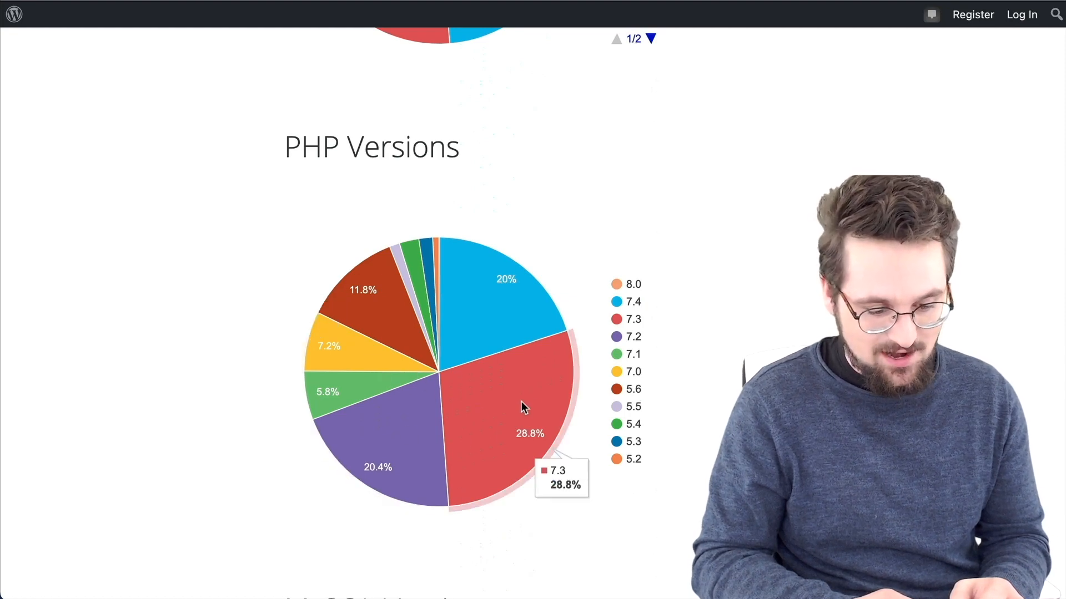
pyautogui.moveTo(547, 405)
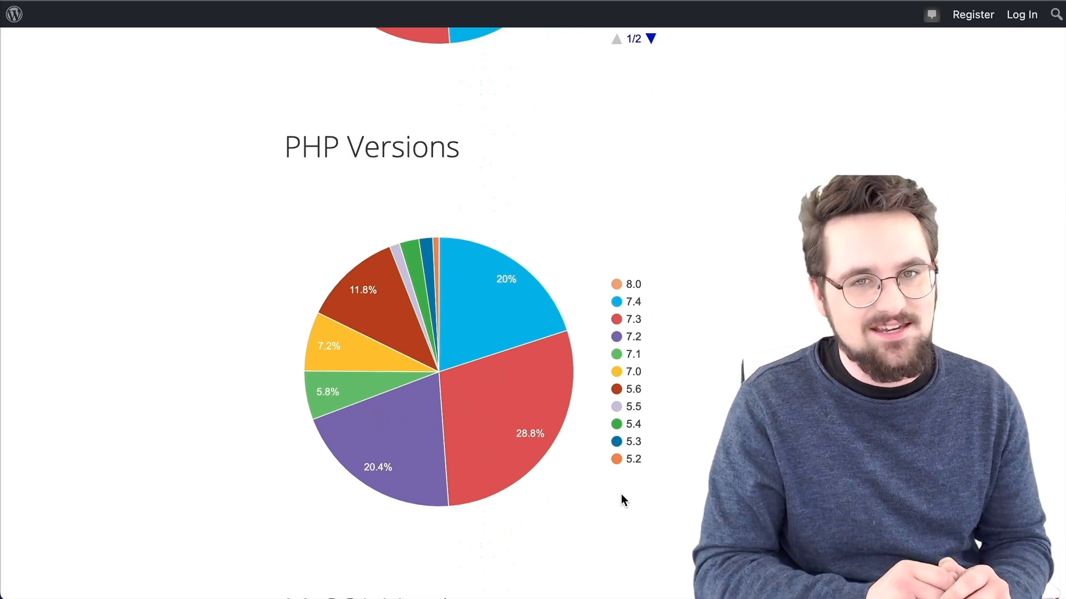
pyautogui.scroll(-3)
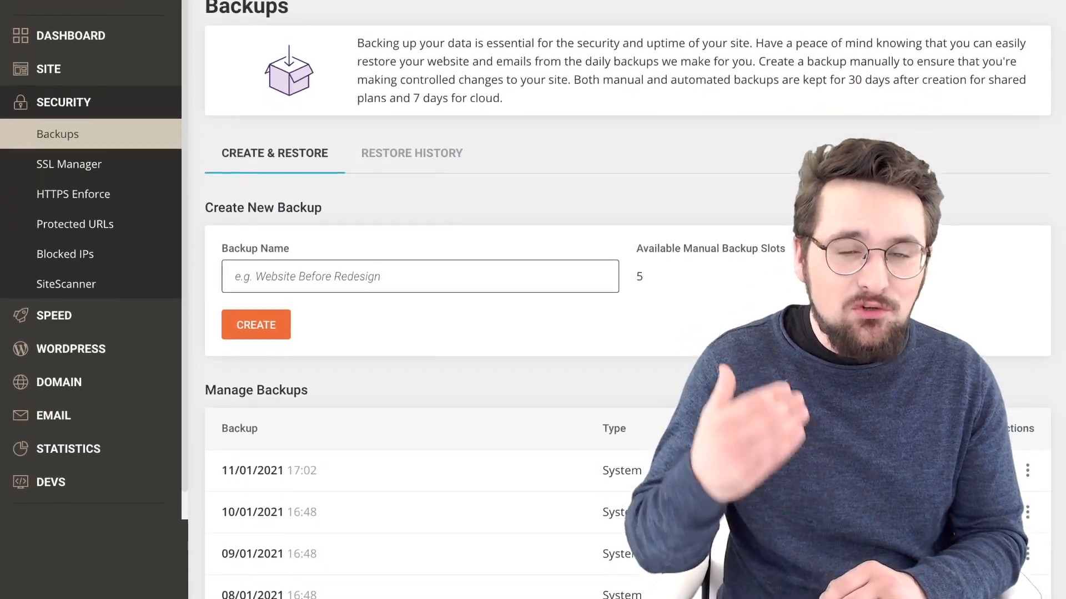
pyautogui.scroll(-3)
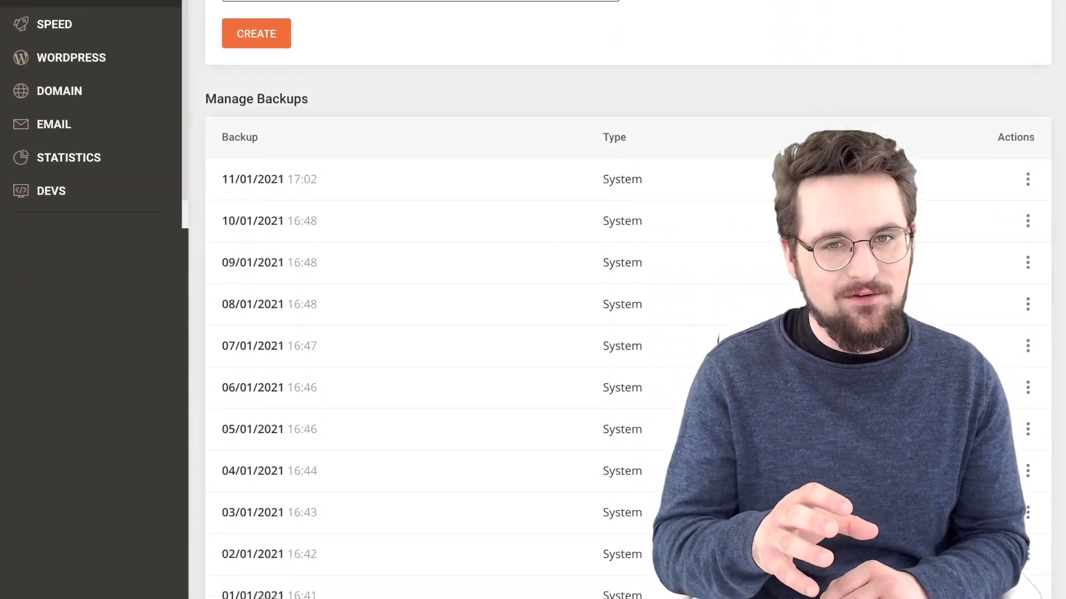
pyautogui.scroll(-3)
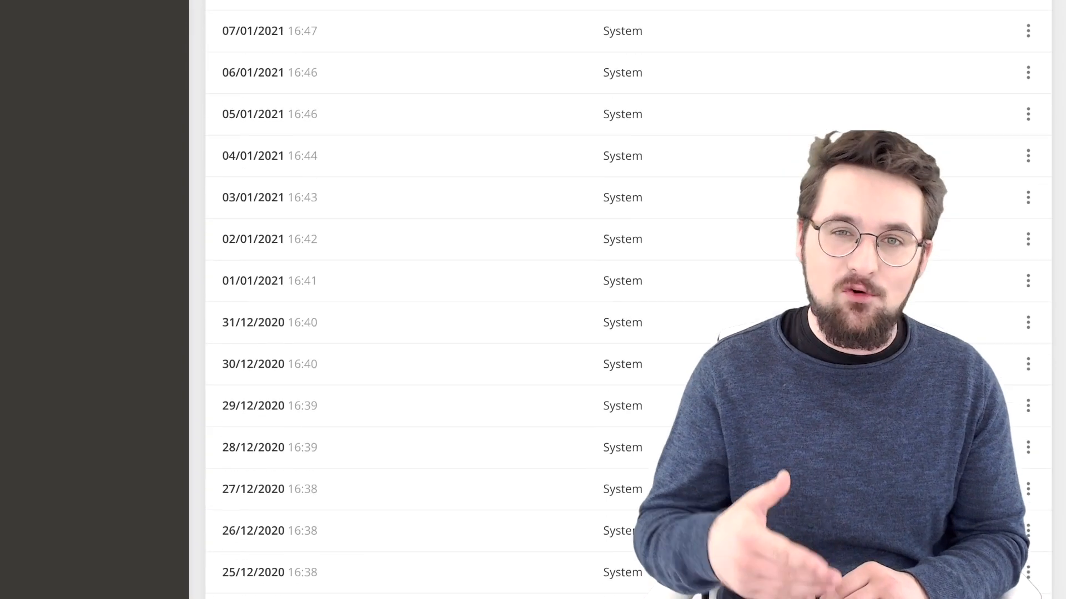
pyautogui.scroll(-3)
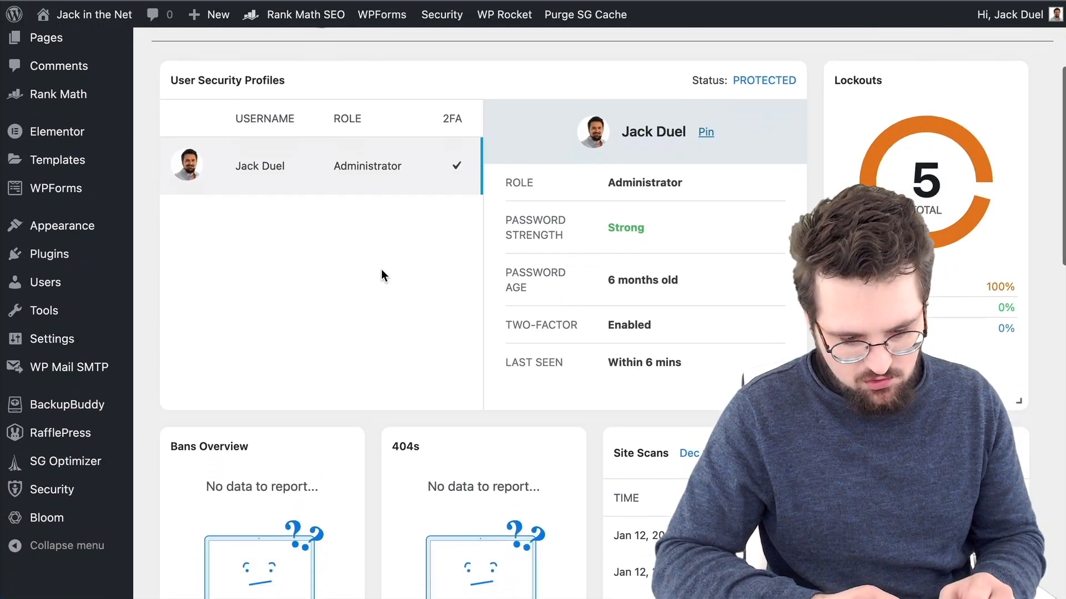
pyautogui.scroll(-3)
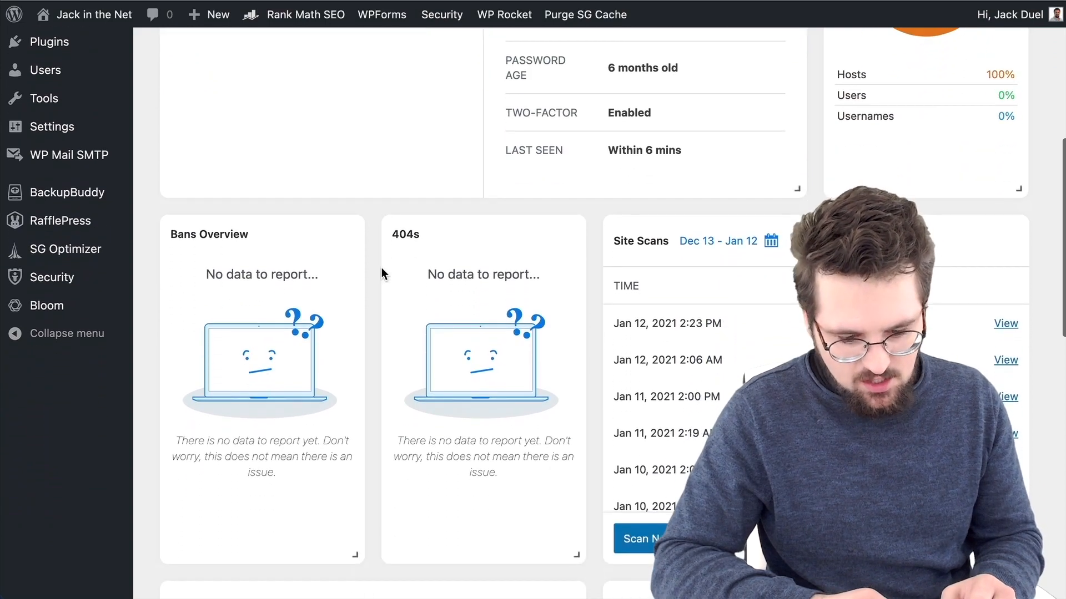
pyautogui.scroll(-3)
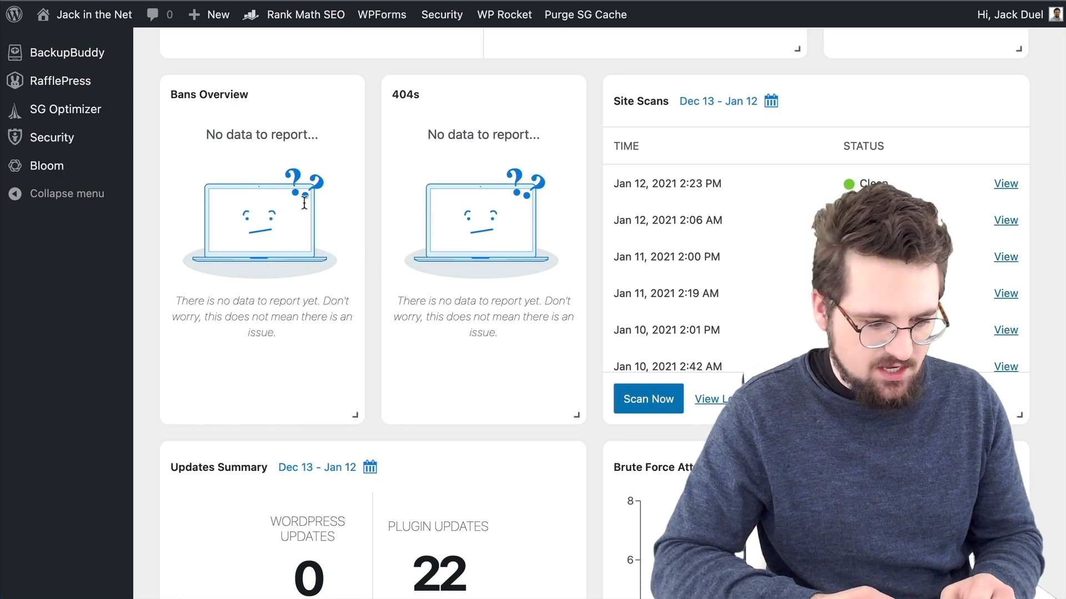
pyautogui.moveTo(659, 308)
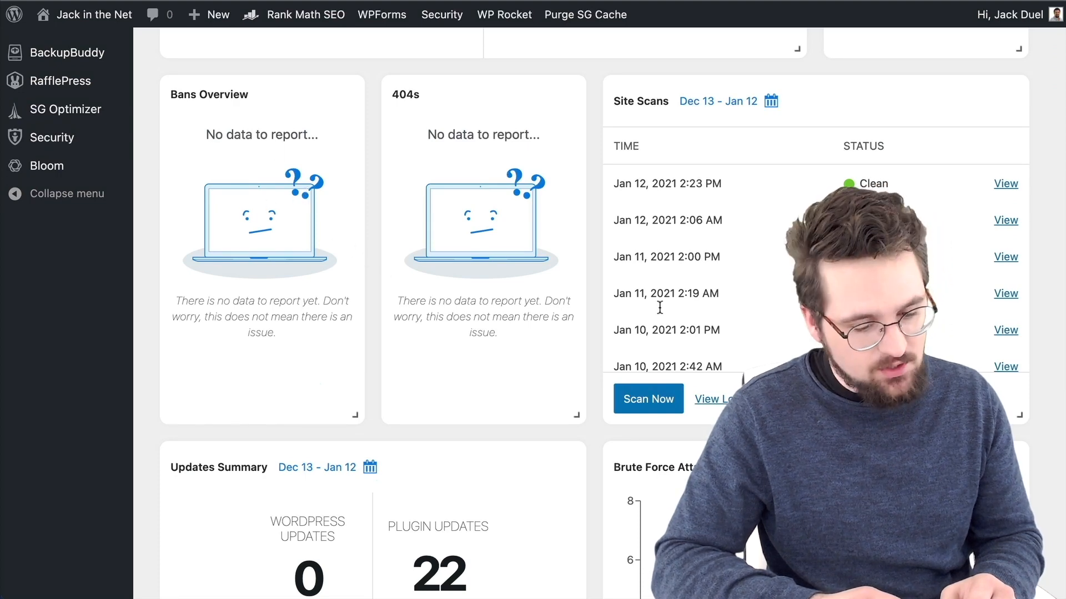
pyautogui.scroll(-3)
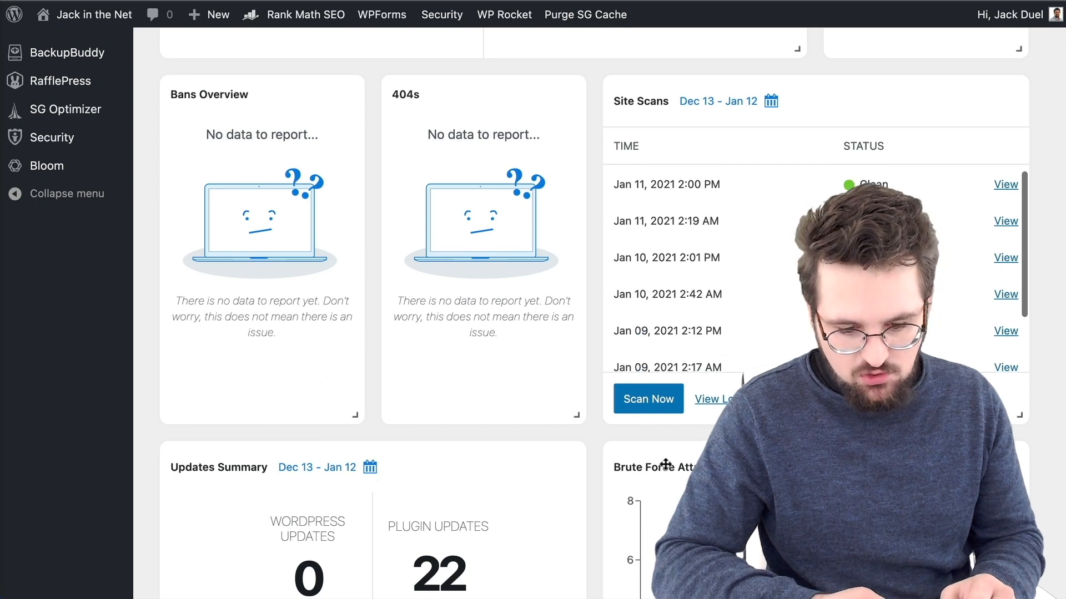
pyautogui.scroll(-3)
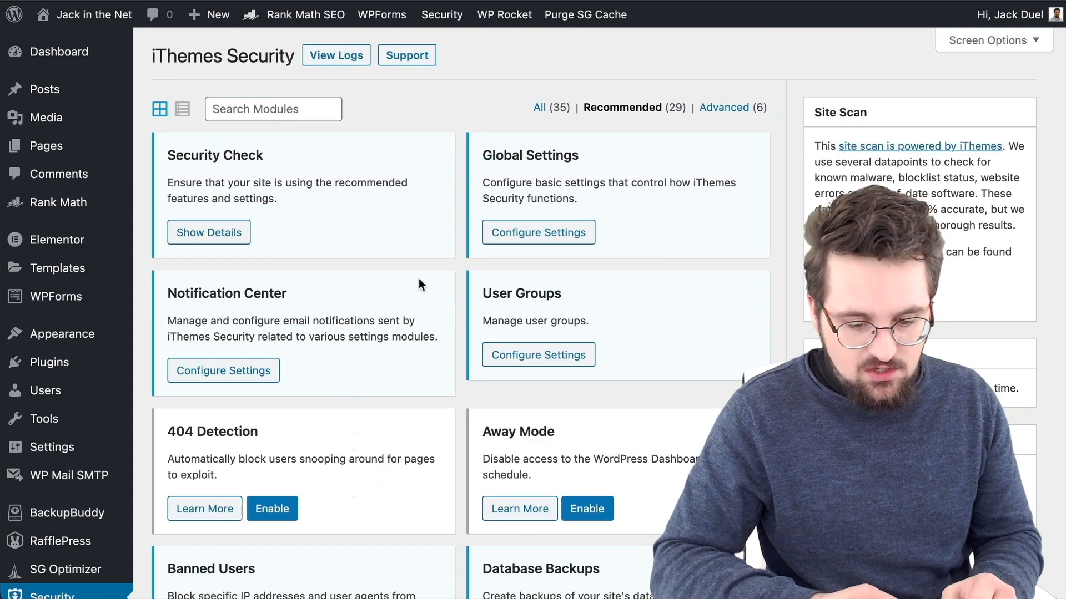
# Scroll through the iThemes Security modules such as 404 Detection and Away Mode.
pyautogui.scroll(-3)
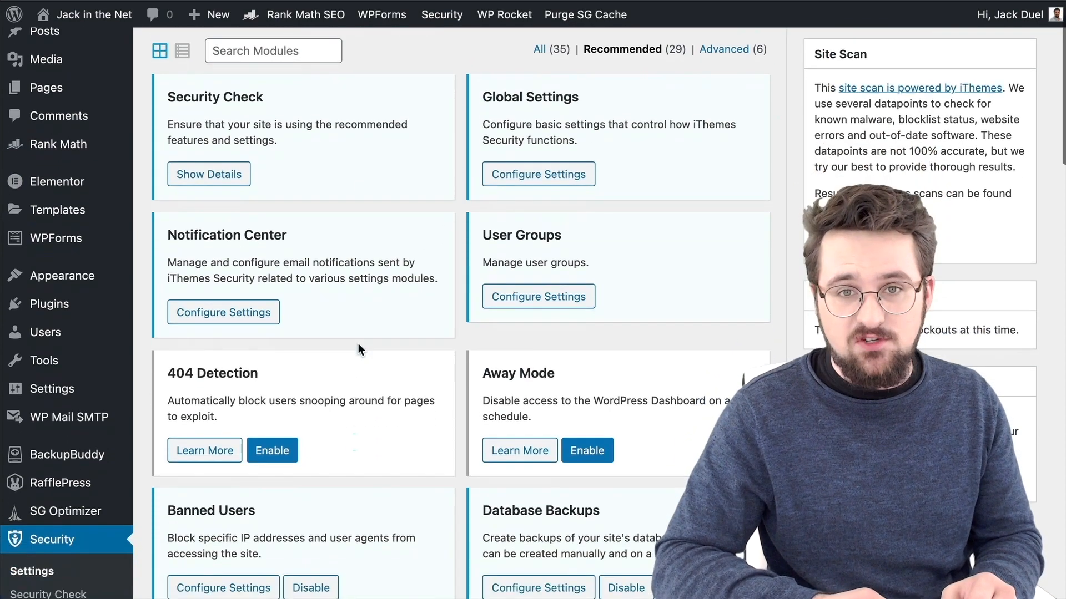
pyautogui.scroll(-3)
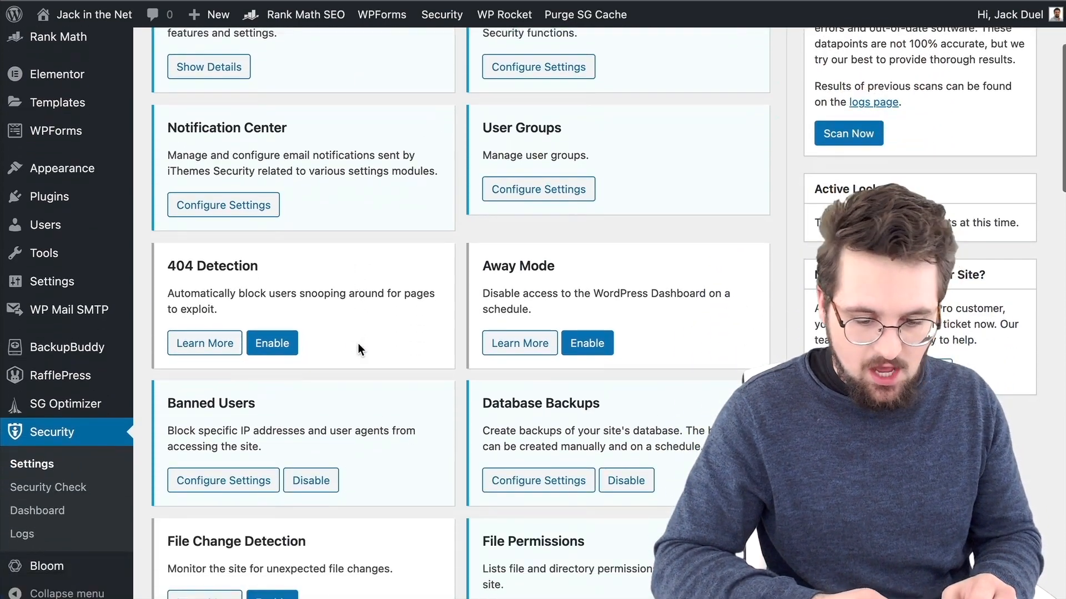
pyautogui.scroll(-3)
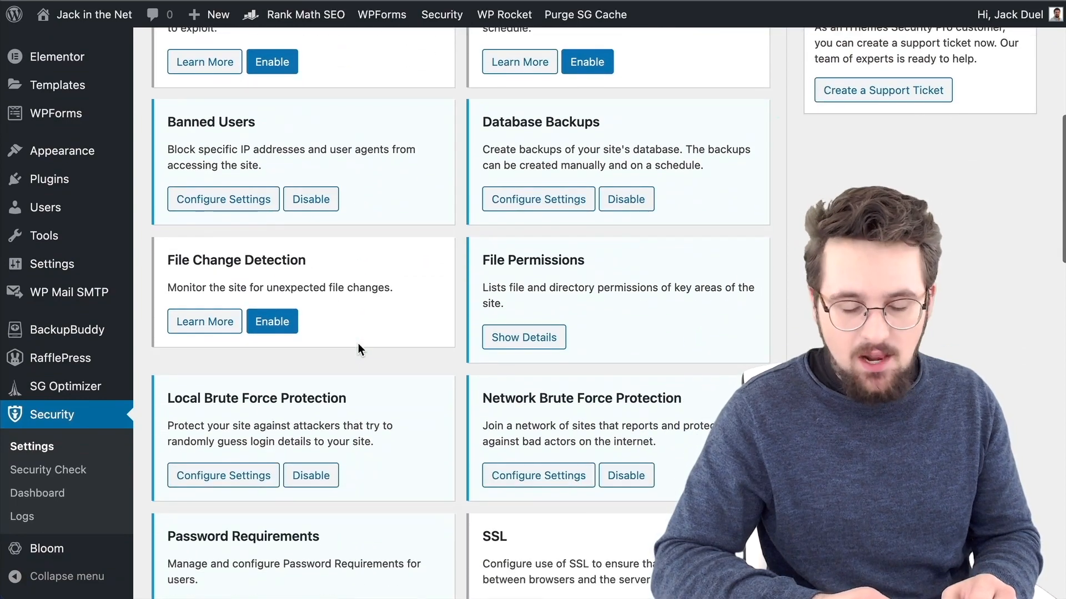
pyautogui.scroll(-3)
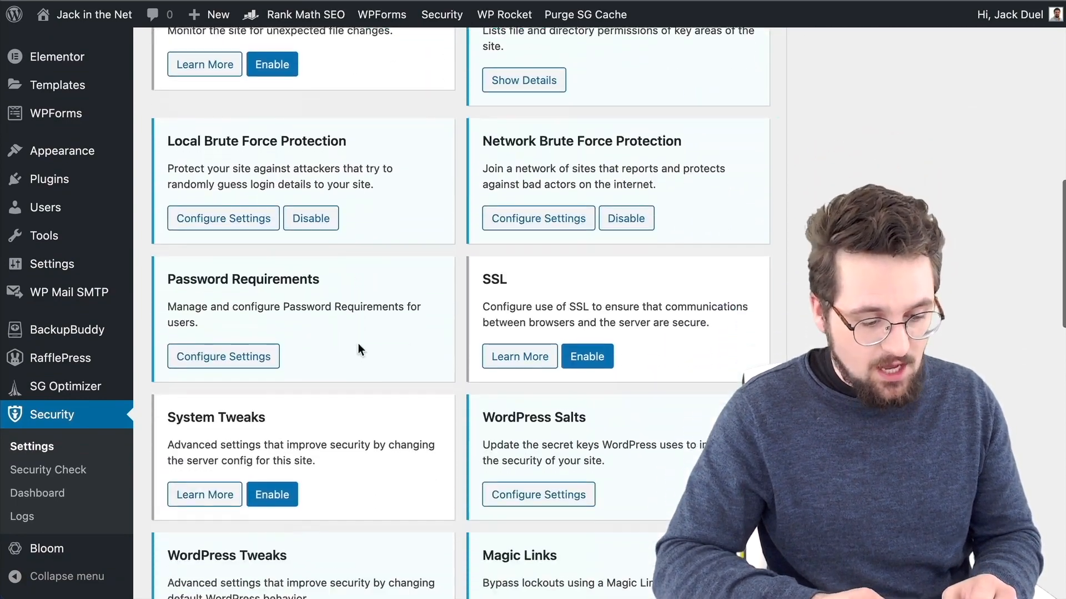
pyautogui.scroll(-3)
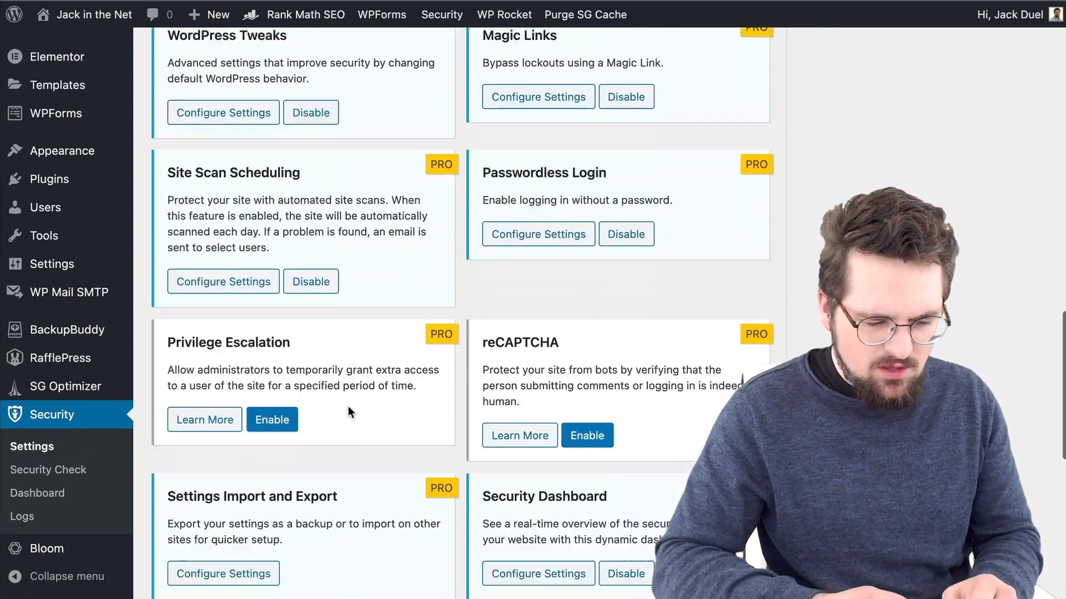
pyautogui.scroll(-3)
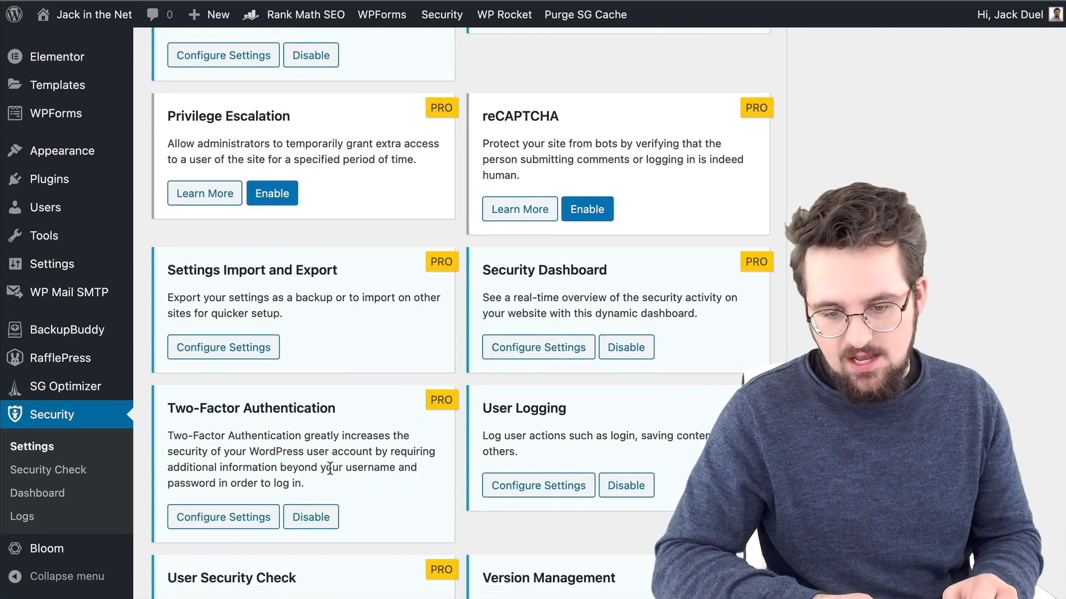
pyautogui.scroll(-3)
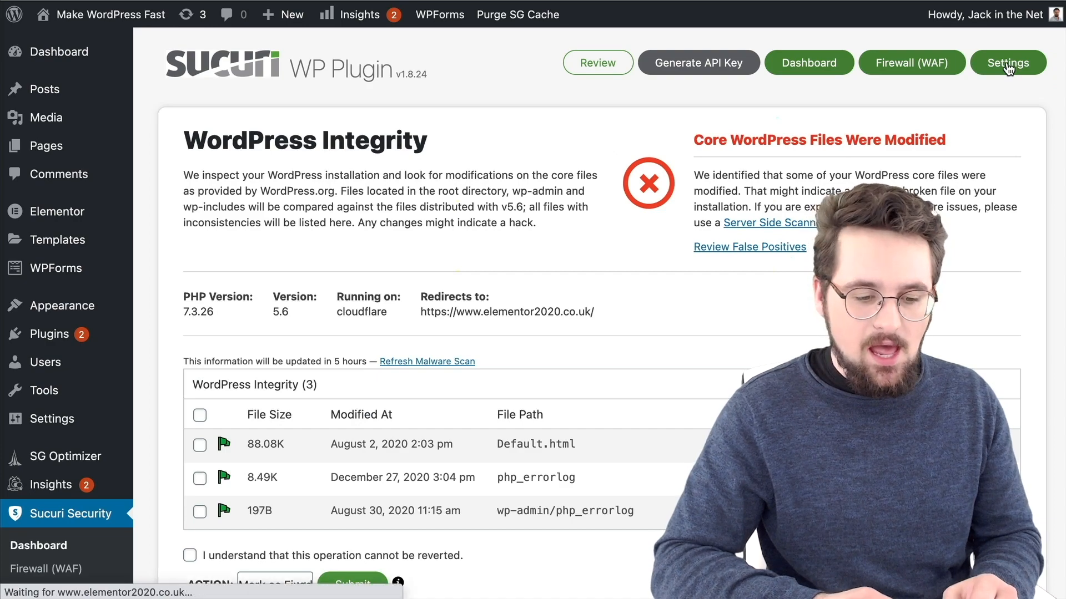
# Show Sucuri's Hardening Options list with firewall protection and PHP file blocking.
pyautogui.click(1008, 62)
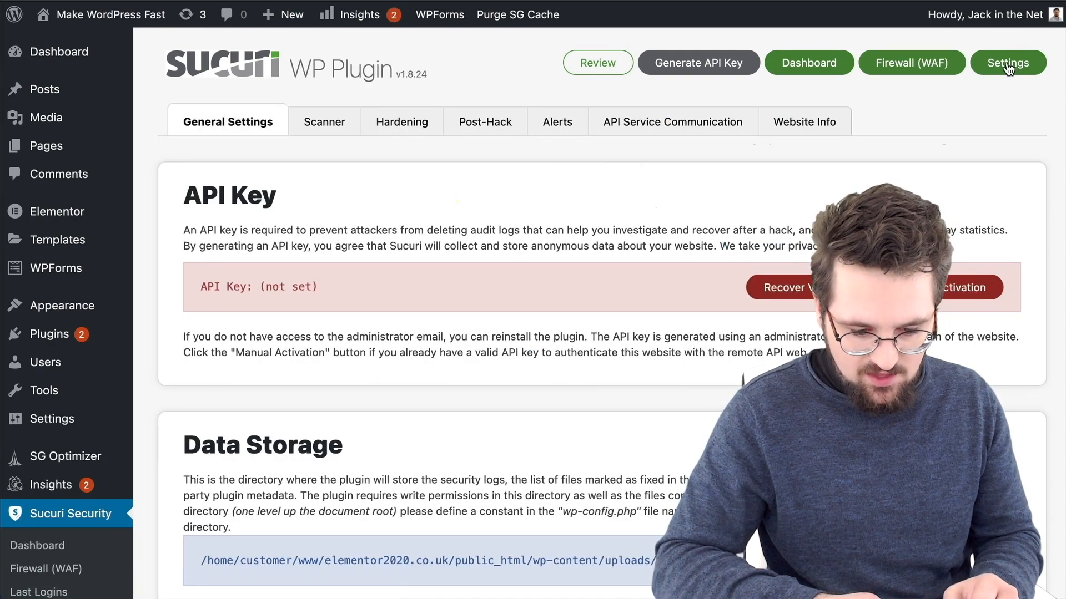
pyautogui.moveTo(458, 142)
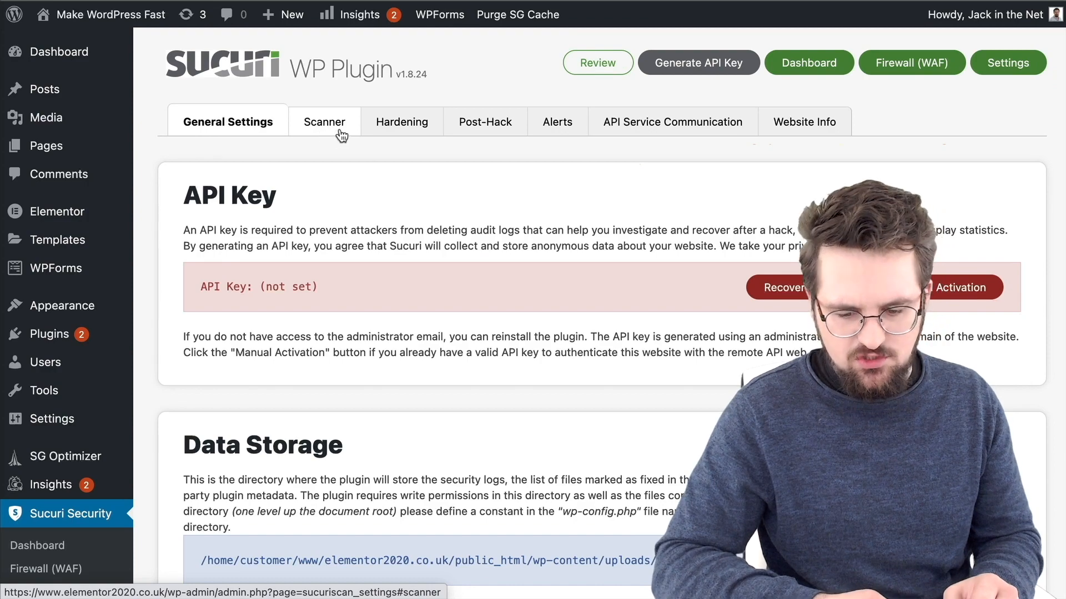
pyautogui.click(400, 122)
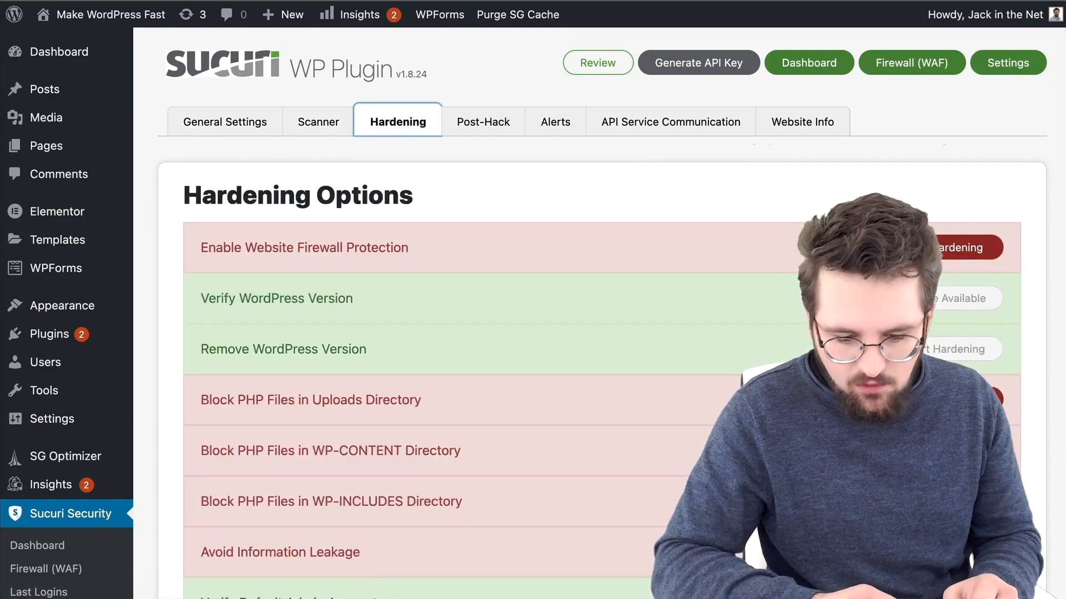
pyautogui.scroll(-3)
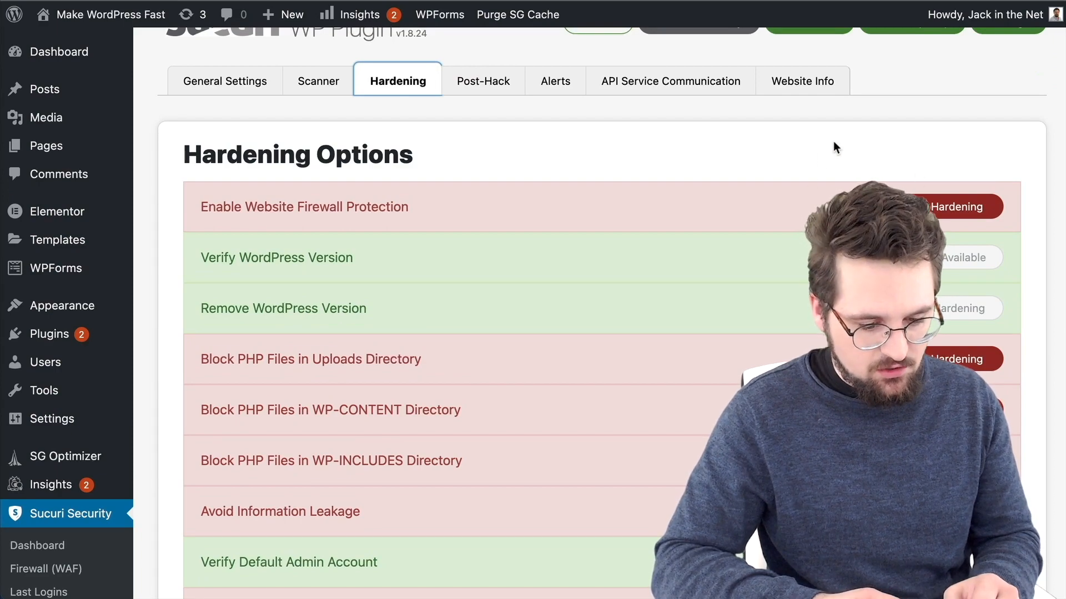
pyautogui.scroll(3)
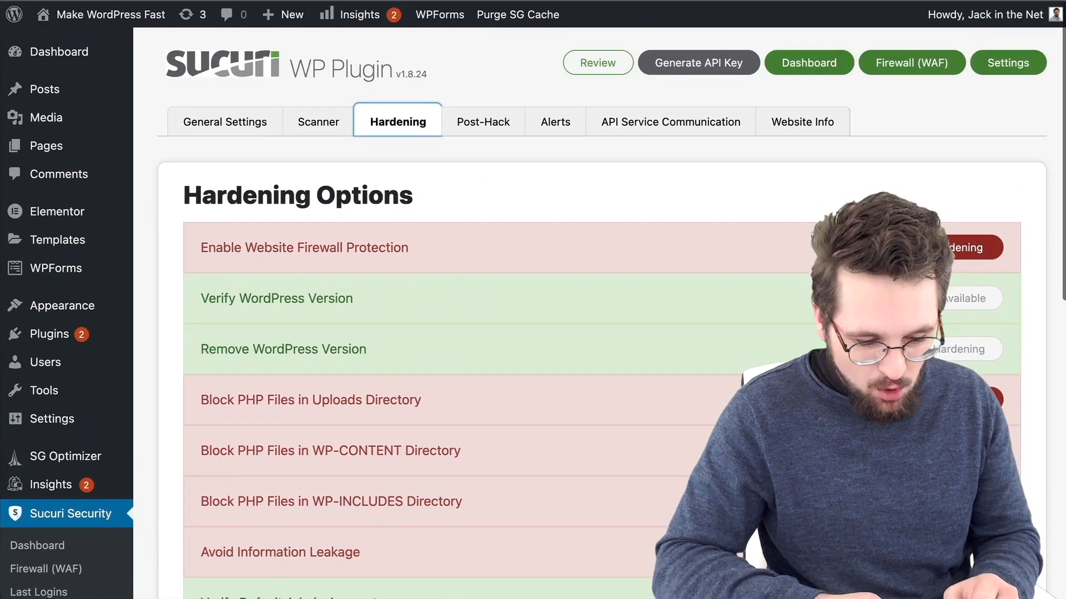